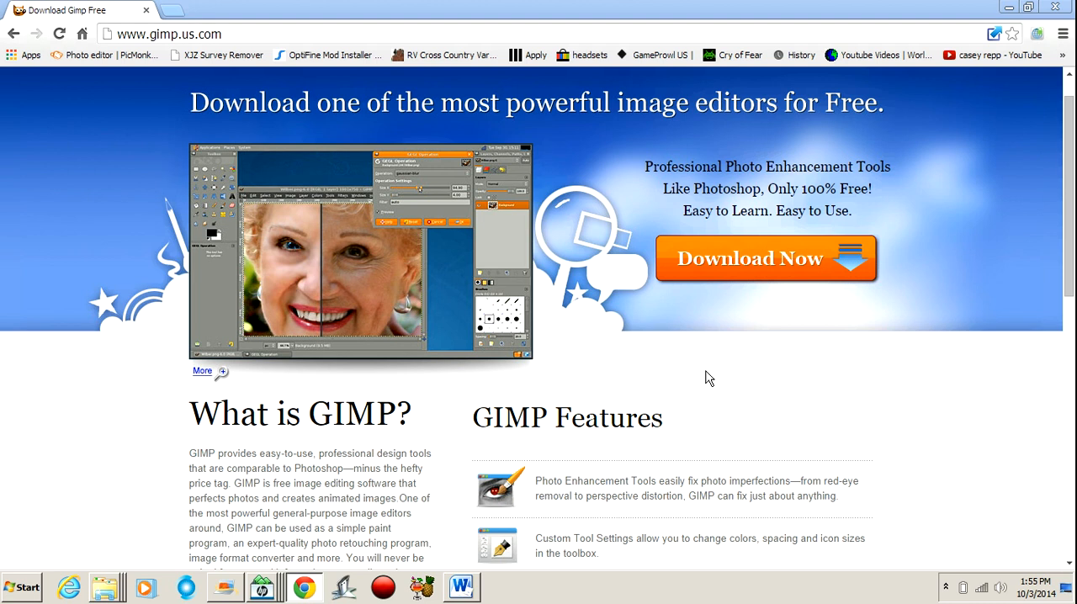
{"action": "mouse_move", "coordinate": [745, 276]}
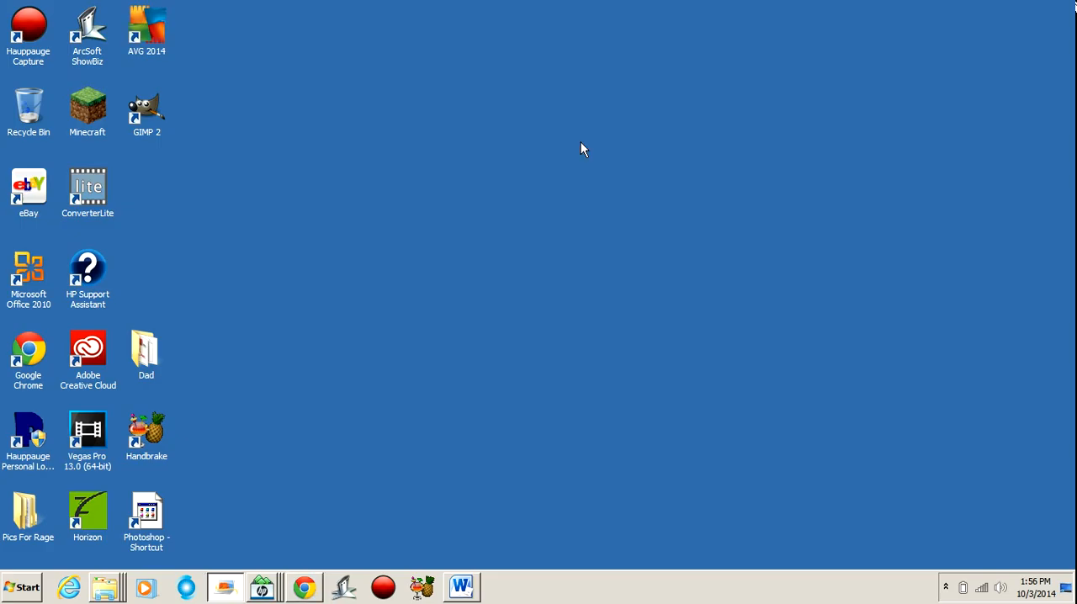
- Move the GIMP 2 shortcut onto the open desktop and launch GIMP from it
{"action": "left_click_drag", "start_coordinate": [147, 109], "coordinate": [323, 196]}
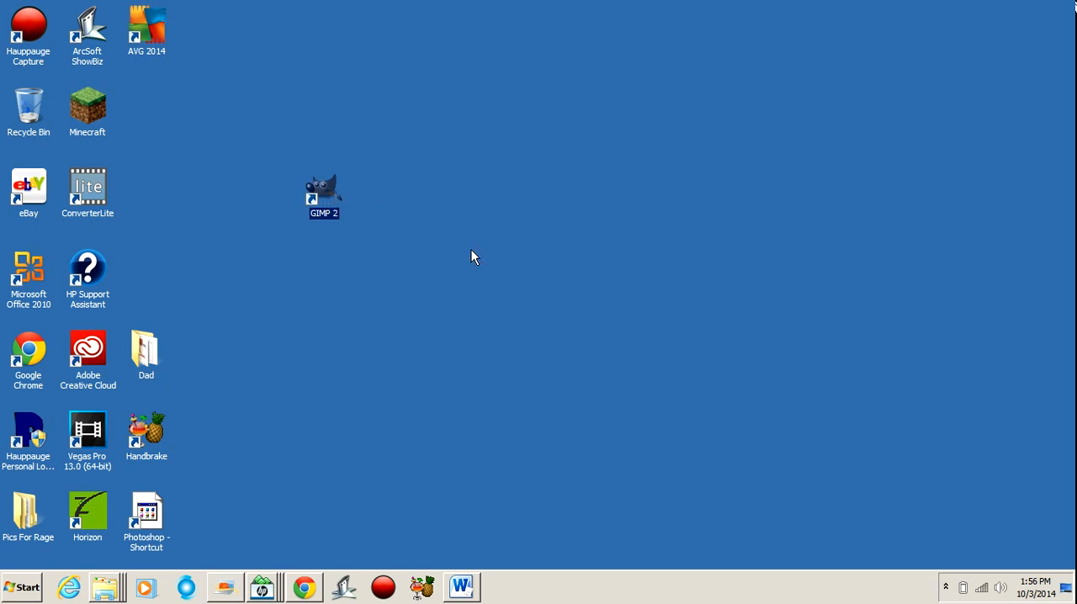
{"action": "double_click", "coordinate": [324, 190]}
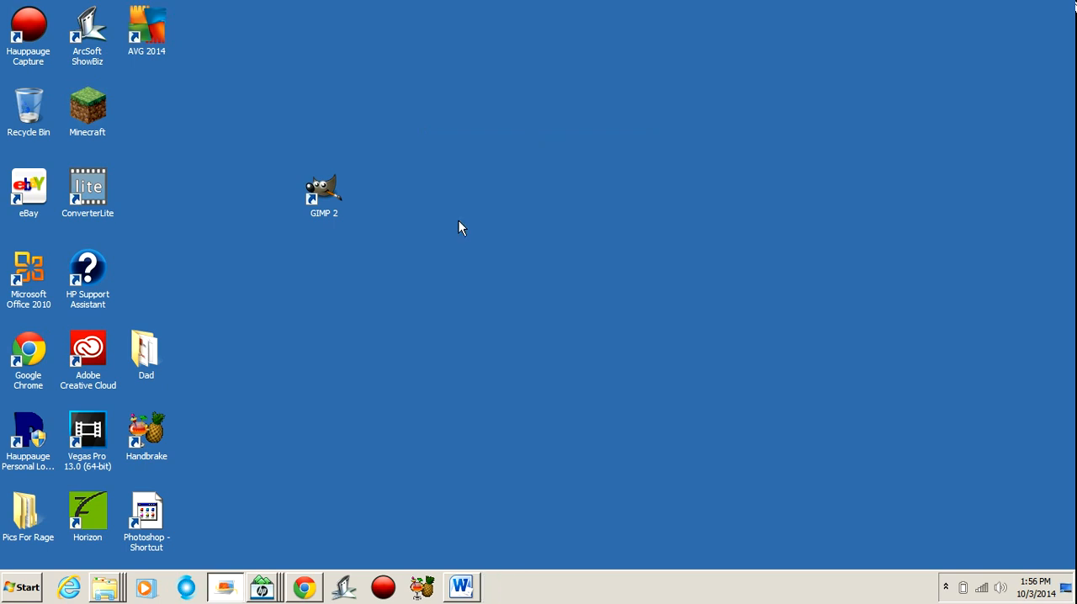
{"action": "double_click", "coordinate": [324, 187]}
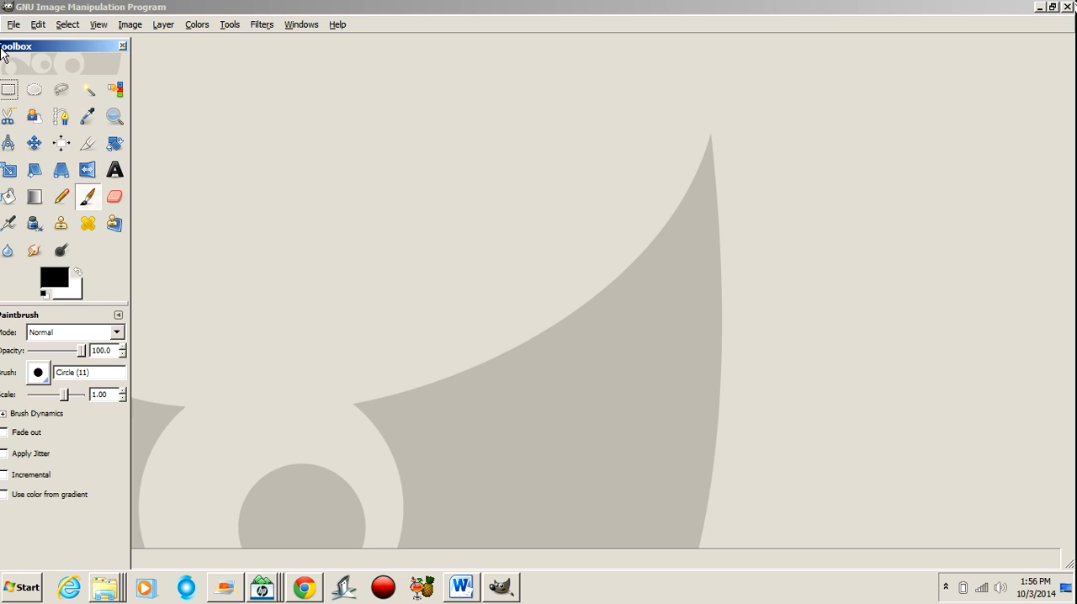
- Create a new blank 1280×720 image from File > New
{"action": "left_click", "coordinate": [14, 23]}
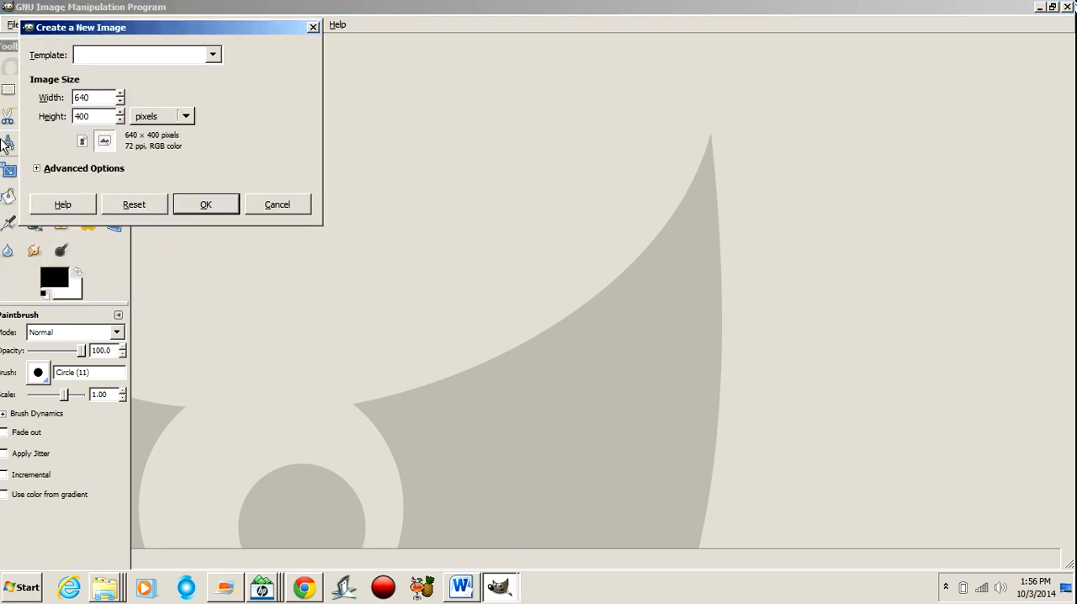
{"action": "mouse_move", "coordinate": [10, 90]}
{"action": "type", "text": "1280"}
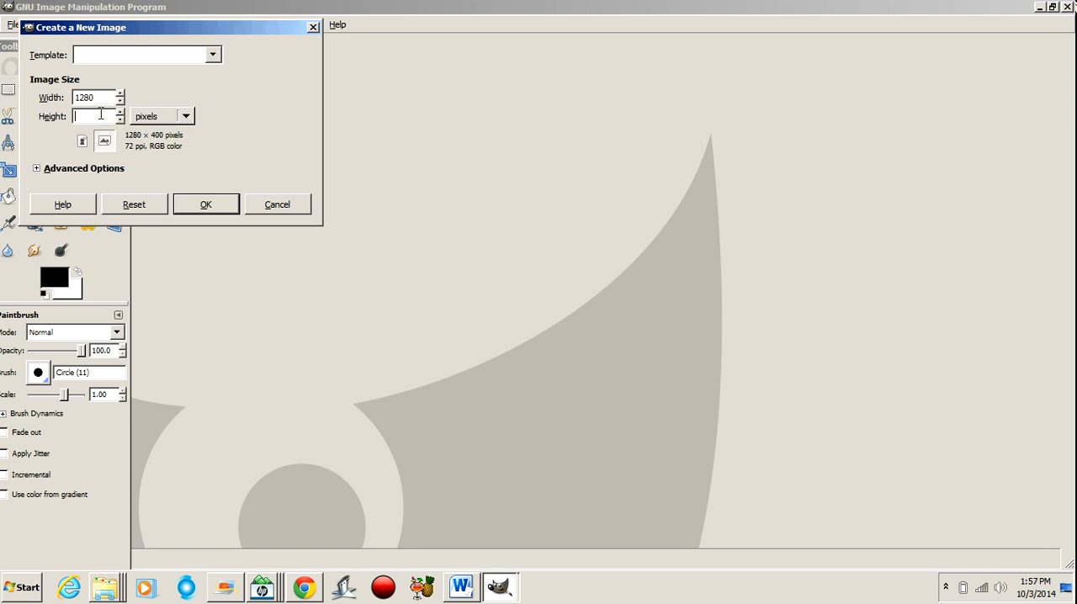
{"action": "type", "text": "720"}
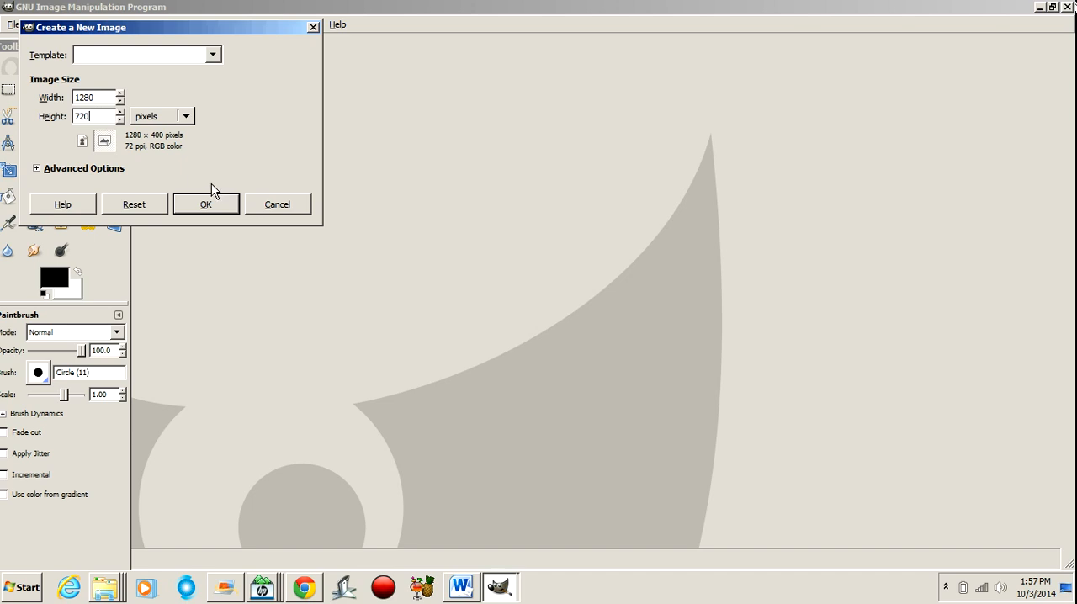
{"action": "left_click", "coordinate": [207, 204]}
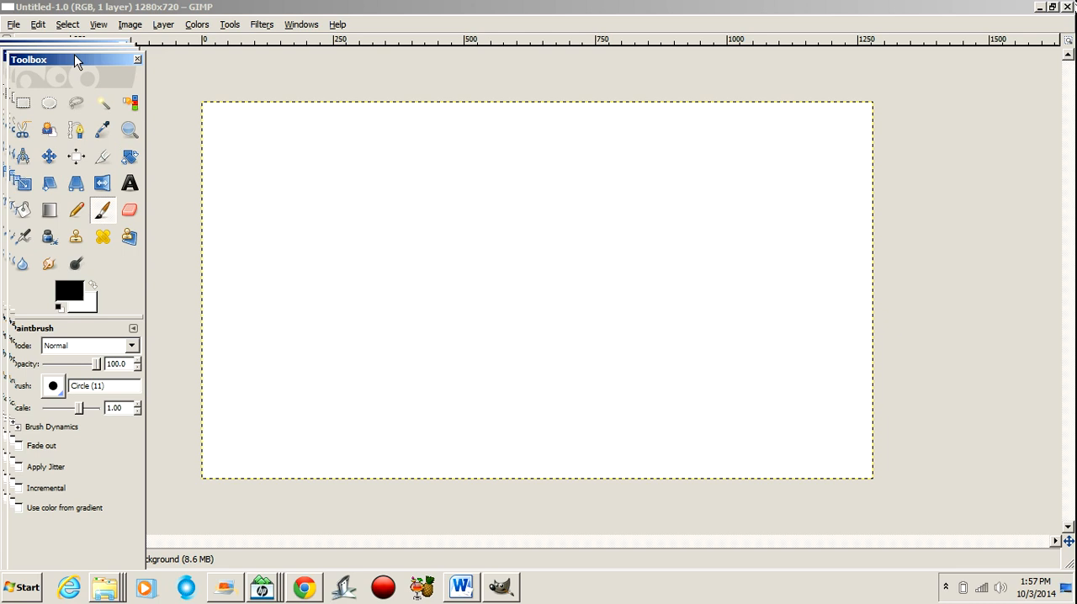
- Add a text layer reading 'fred' on the canvas and pick its font by searching 'Schun'
{"action": "left_click", "coordinate": [129, 182]}
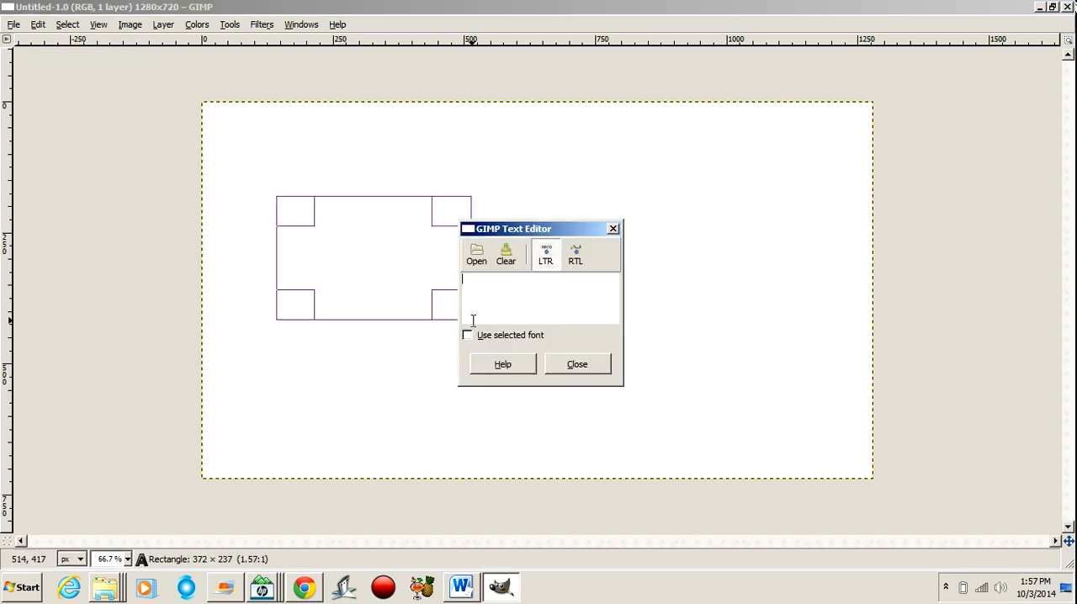
{"action": "type", "text": "fred"}
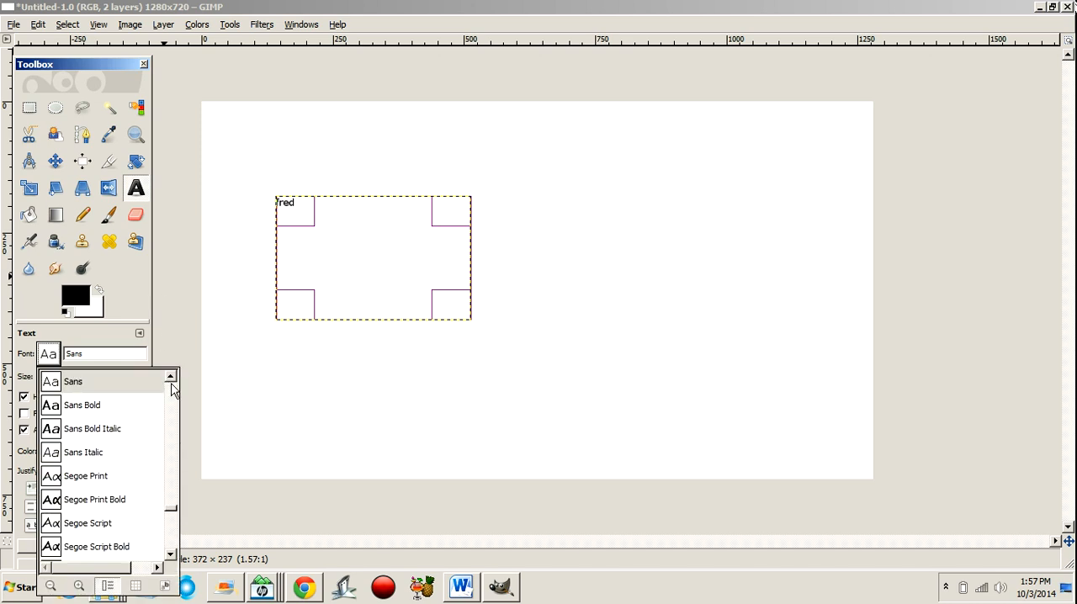
{"action": "scroll", "scroll_direction": "down", "scroll_amount": 3}
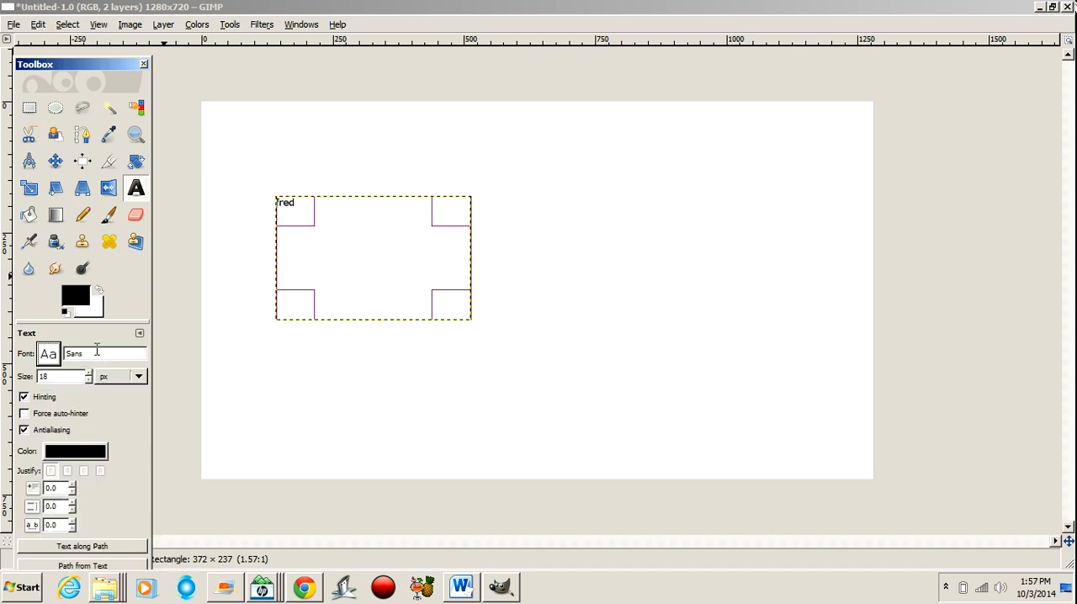
{"action": "type", "text": "S"}
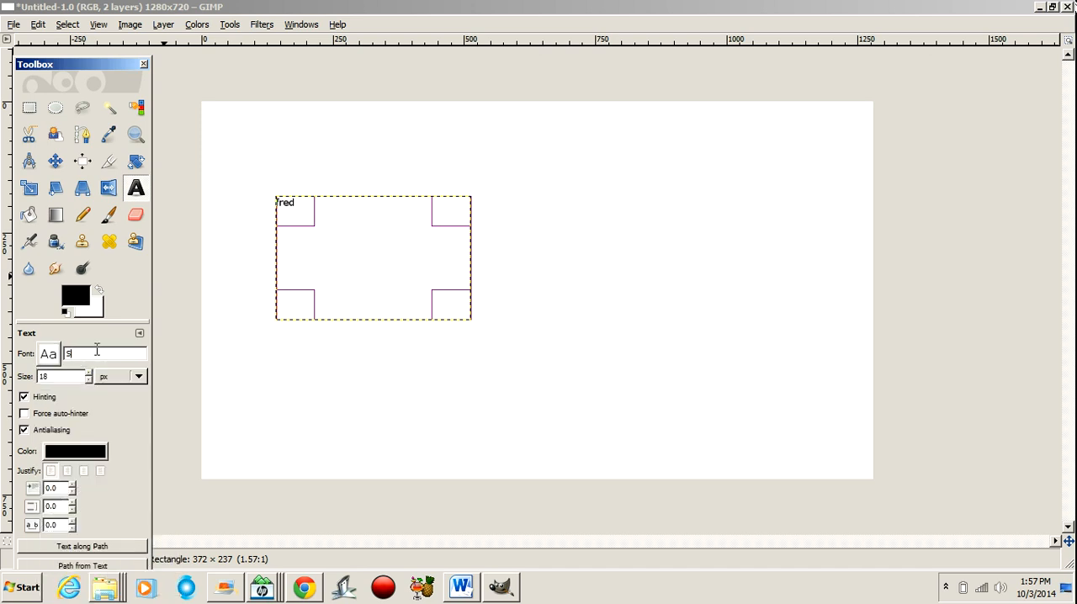
{"action": "type", "text": "chun"}
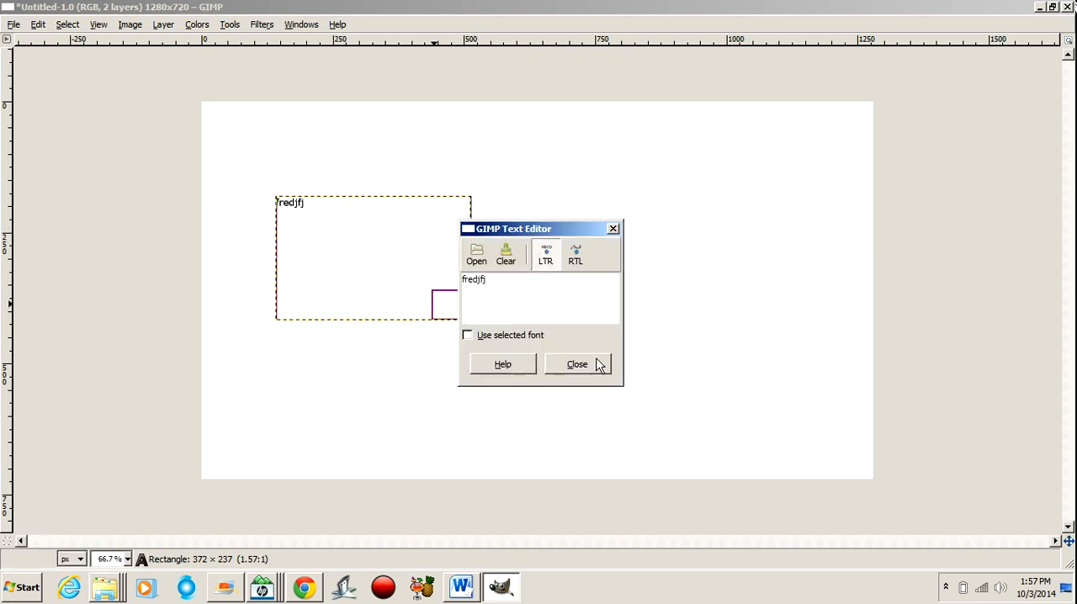
{"action": "left_click", "coordinate": [577, 363]}
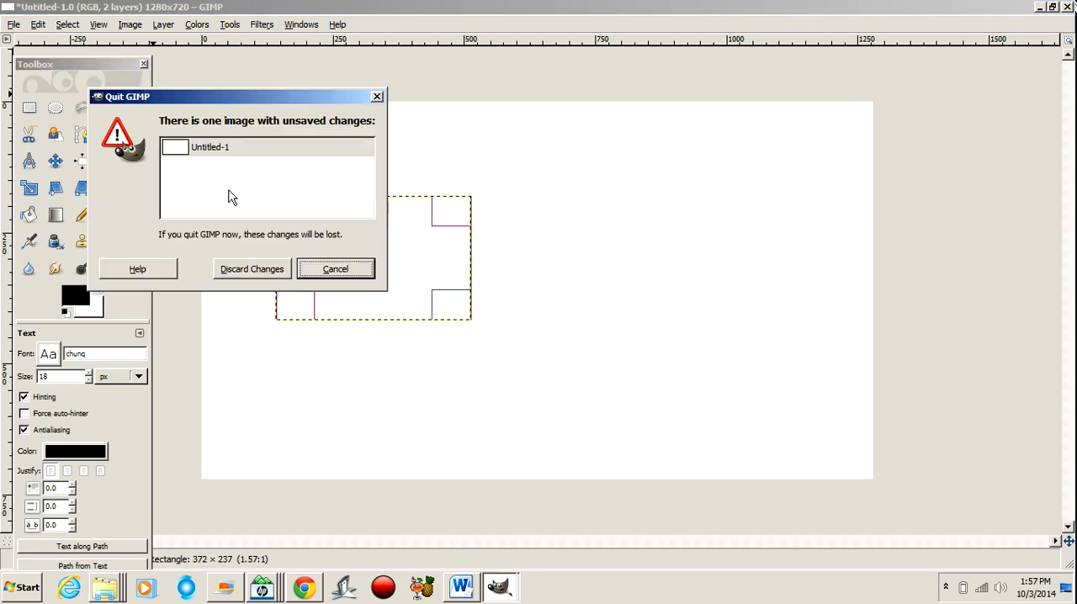
- Cancel quitting, close the untitled image with Don't Save, then close the GIMP toolbox
{"action": "left_click", "coordinate": [334, 268]}
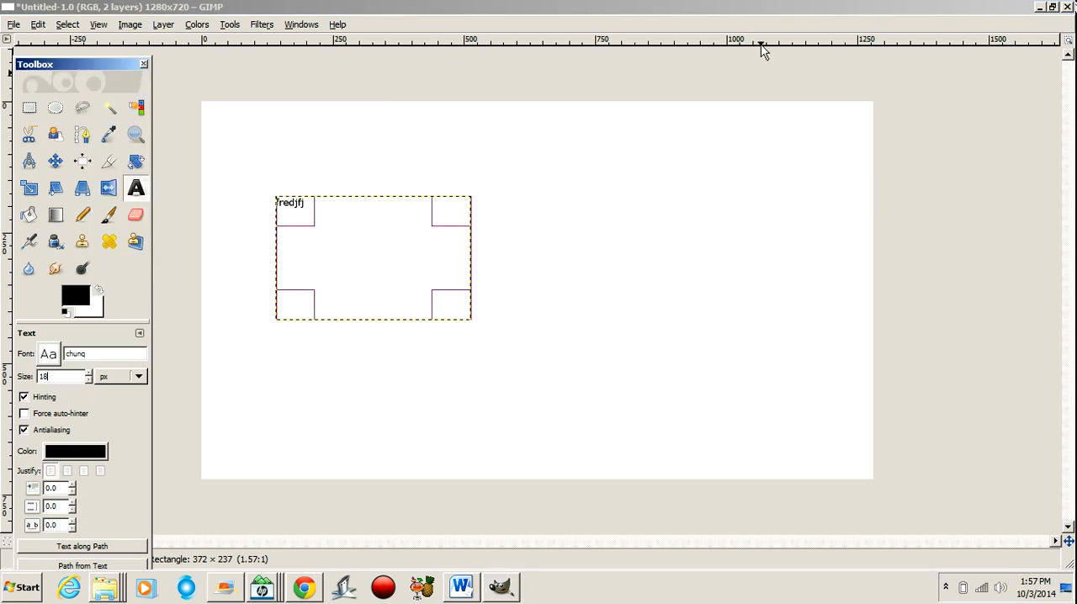
{"action": "left_click", "coordinate": [1066, 6]}
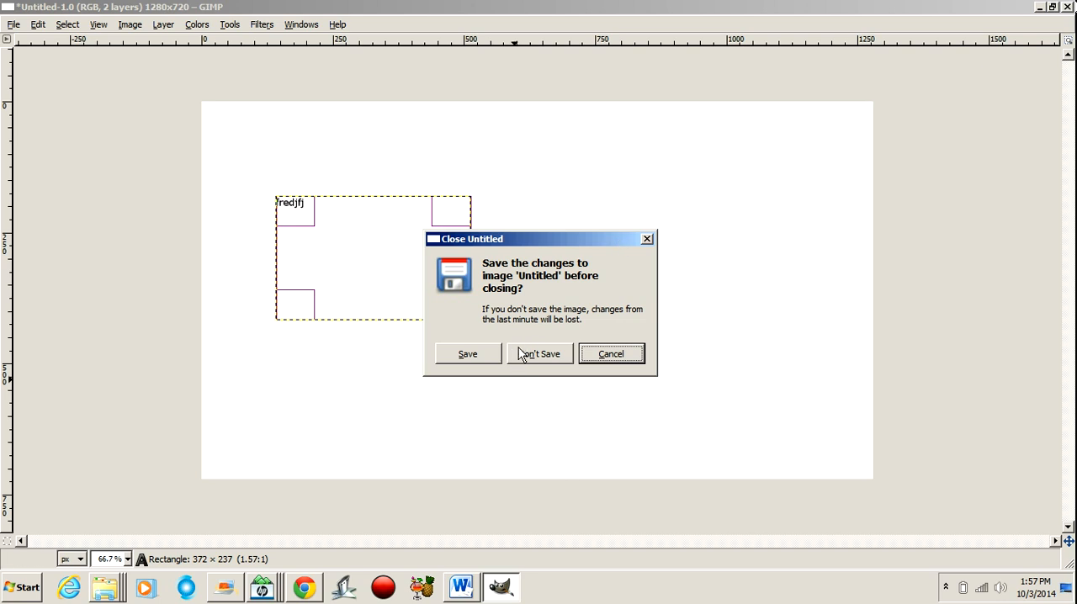
{"action": "left_click", "coordinate": [539, 353]}
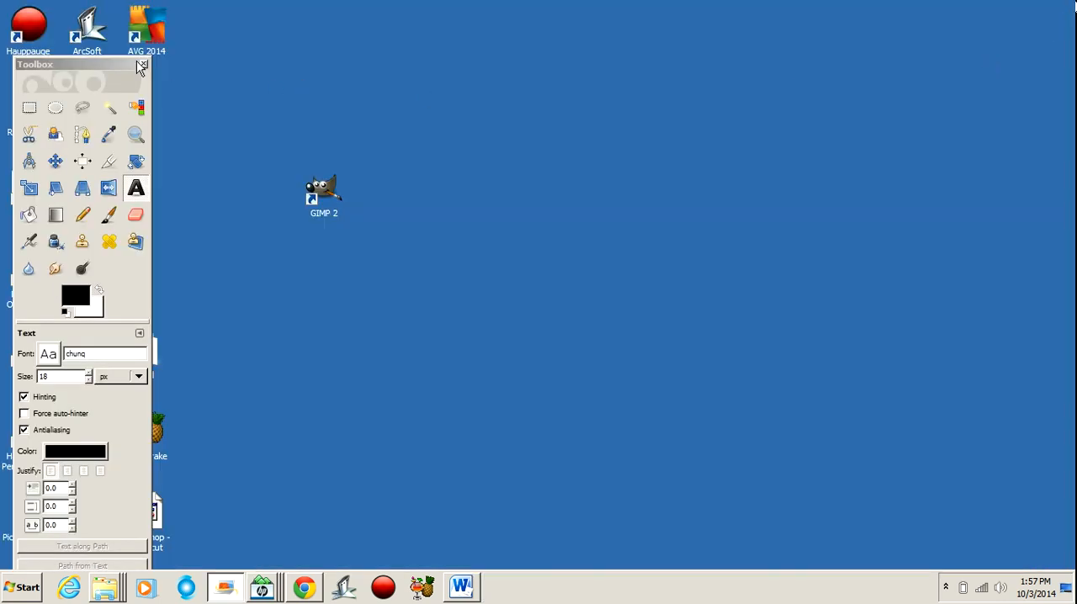
{"action": "left_click", "coordinate": [142, 65]}
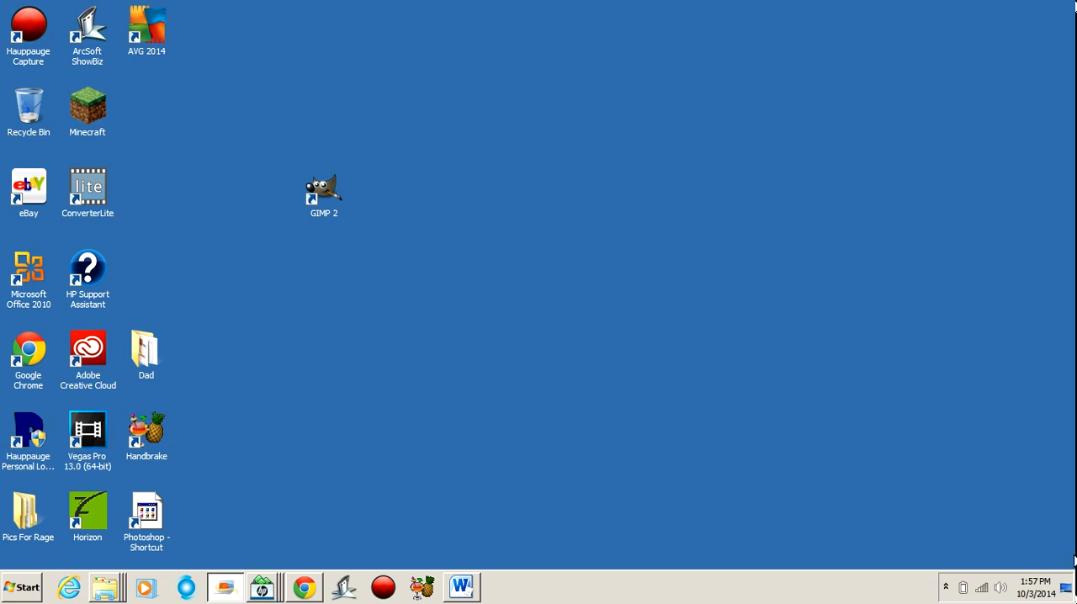
{"action": "left_click", "coordinate": [945, 588]}
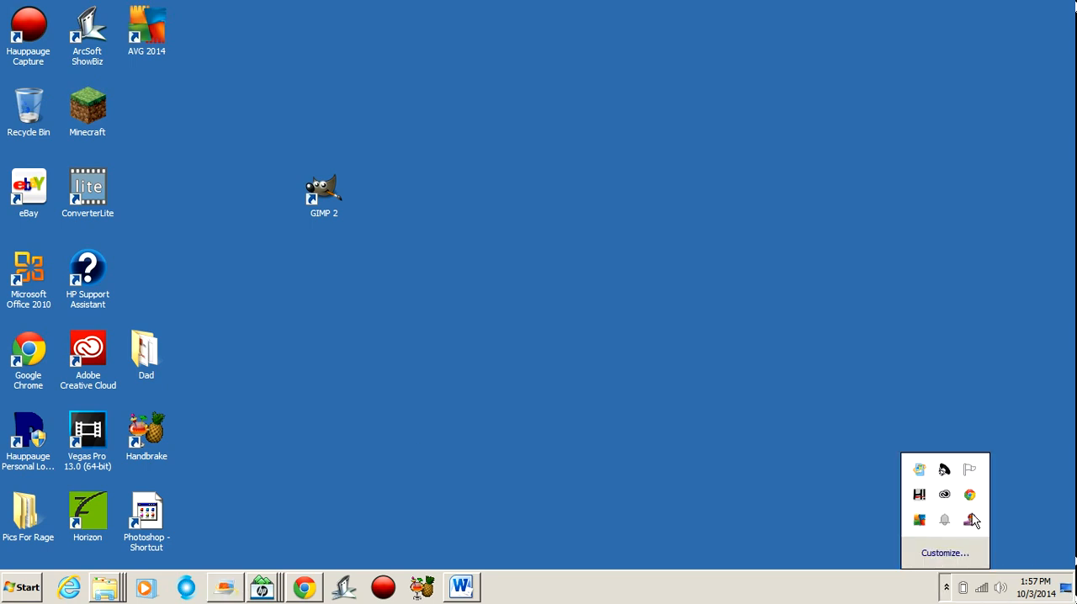